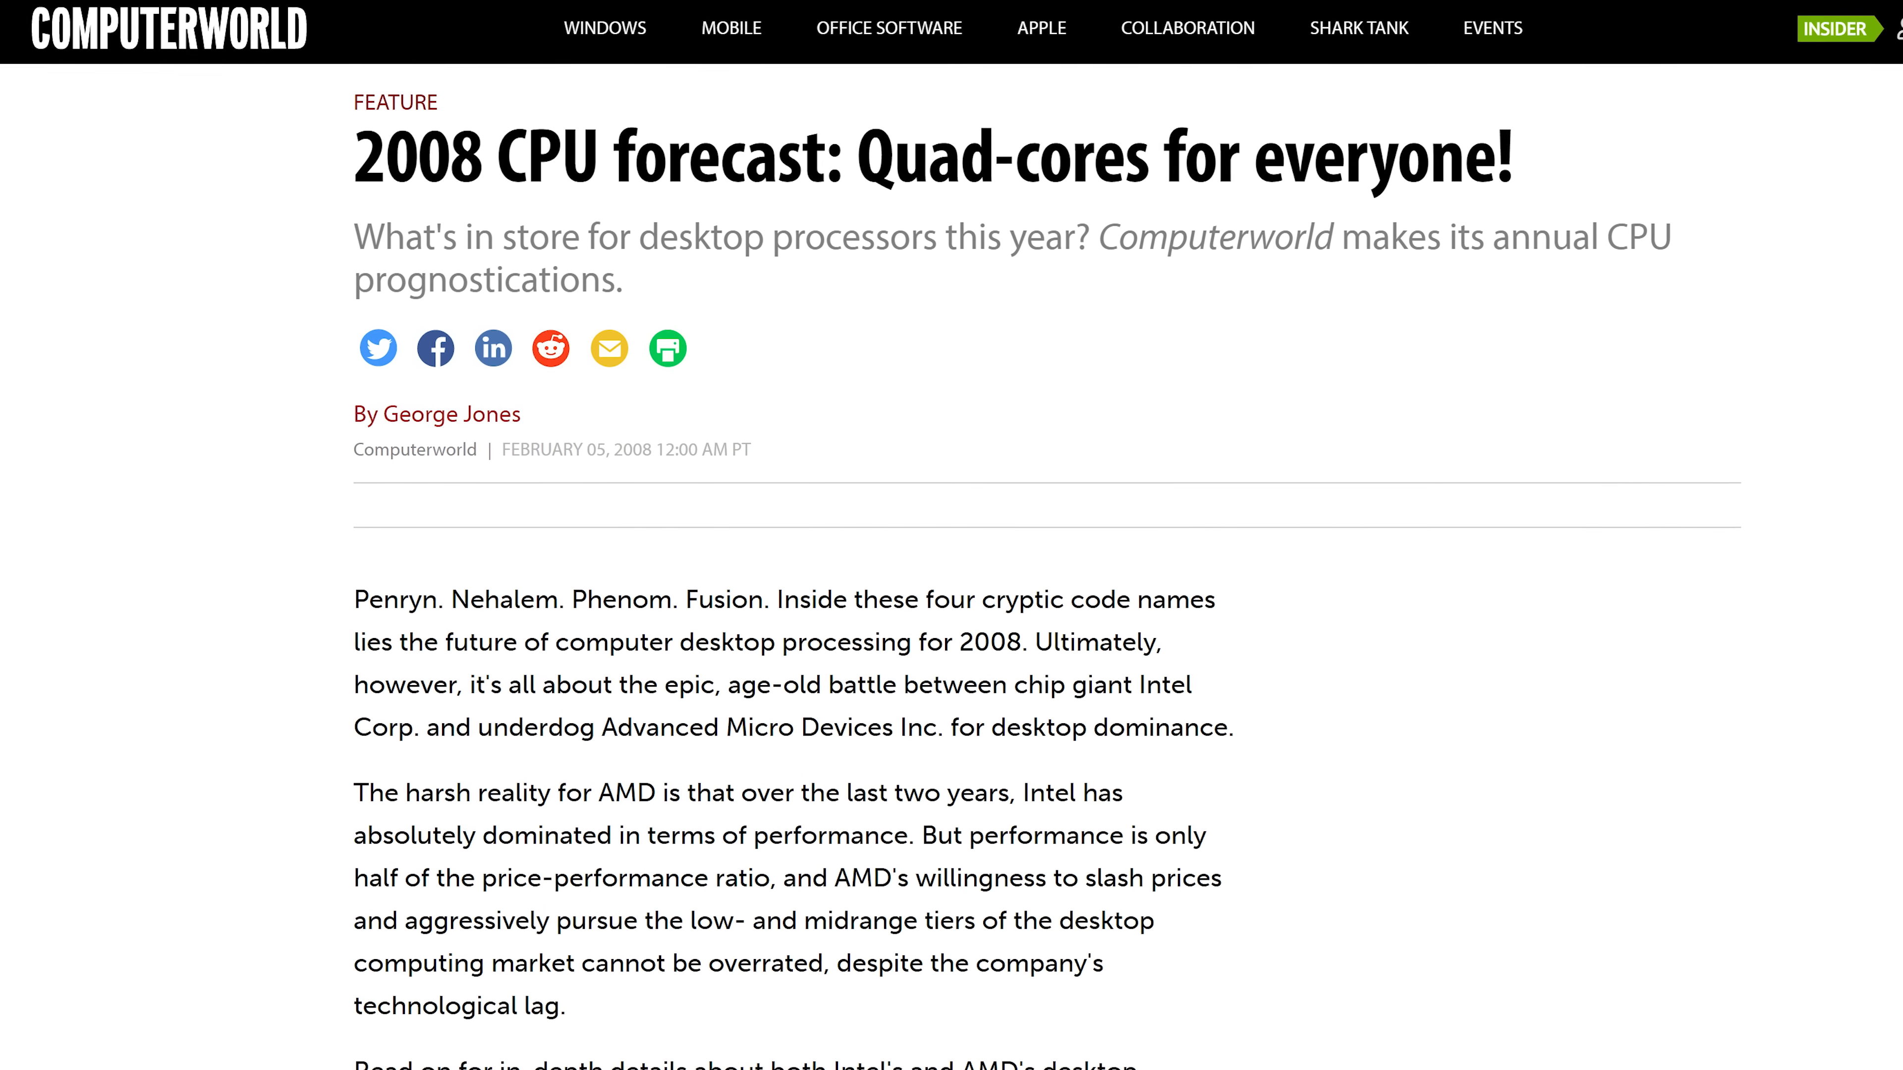
- Scroll down through the Computerworld '2008 CPU forecast: Quad-cores for everyone!' article
scroll("down", 3)
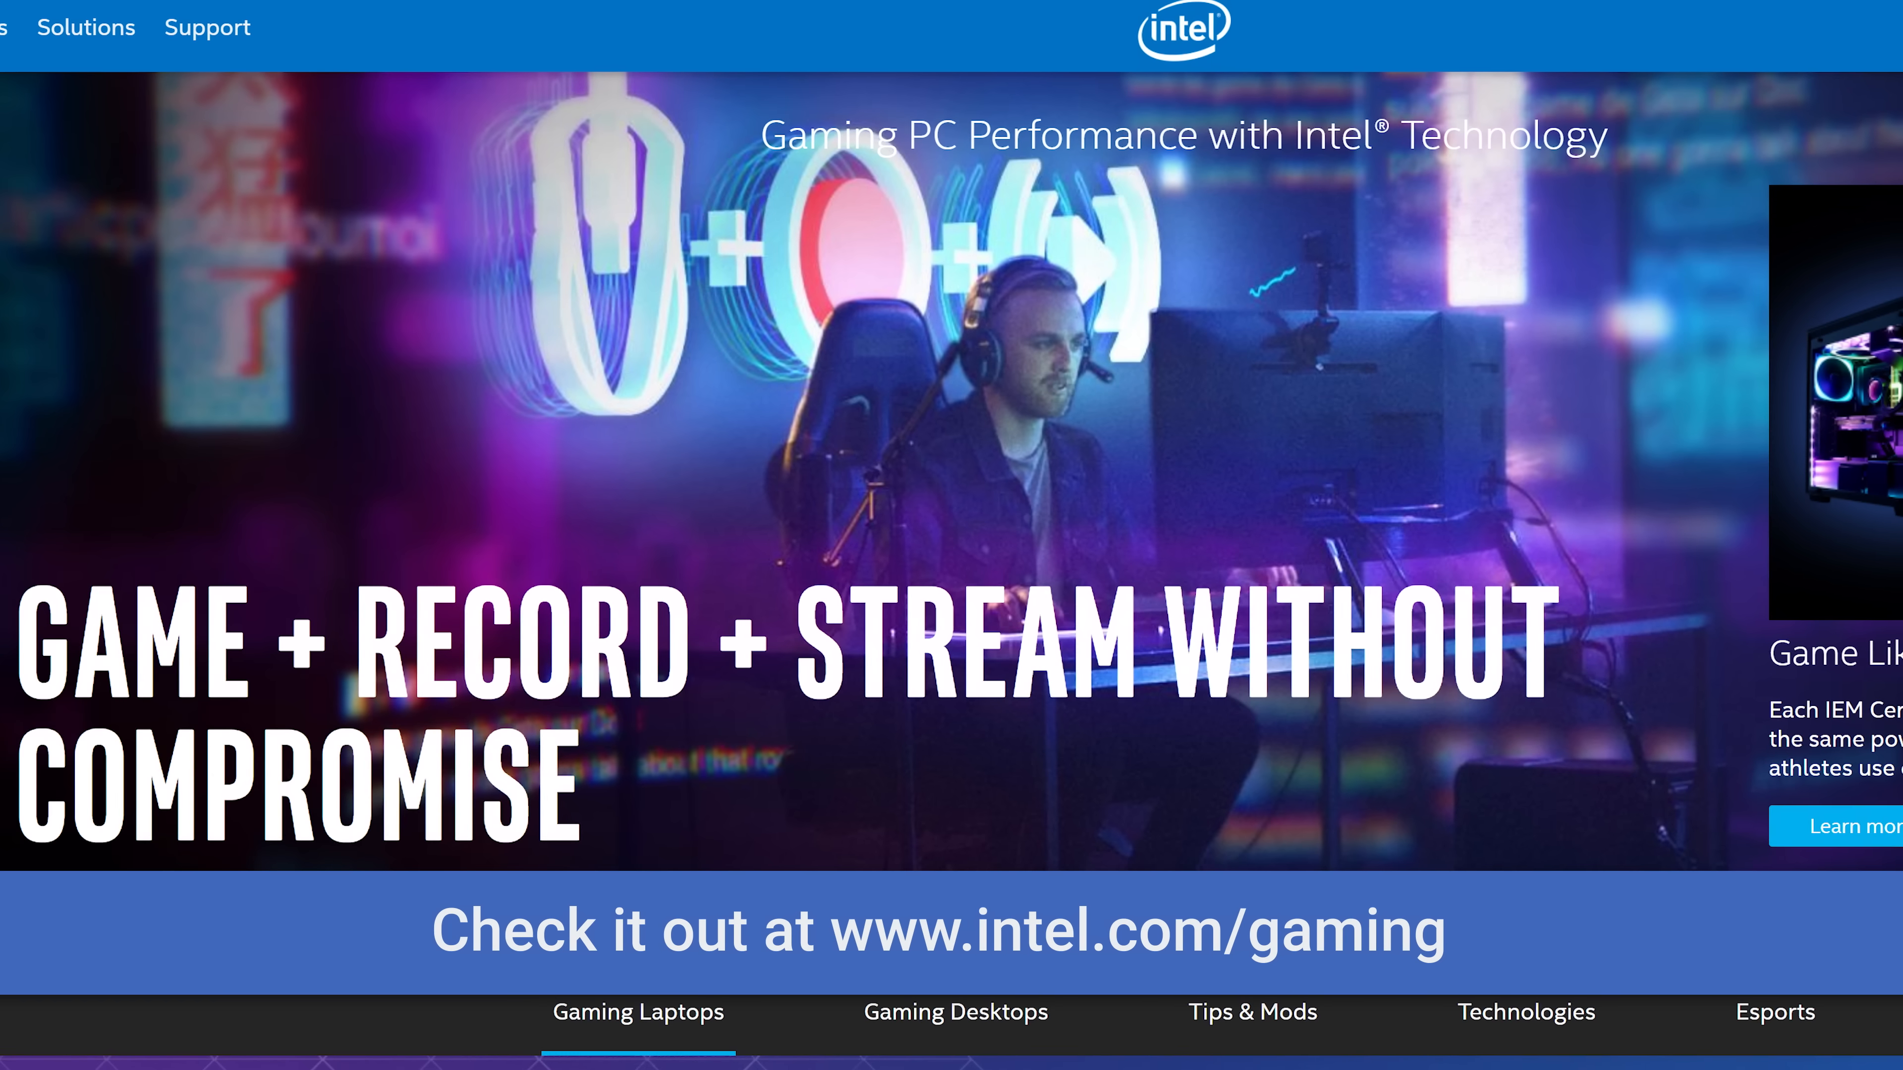
- Browse intel.com/gaming past the expert tips section to the Gaming Laptops page for 9th Gen Core laptops
scroll("down", 3)
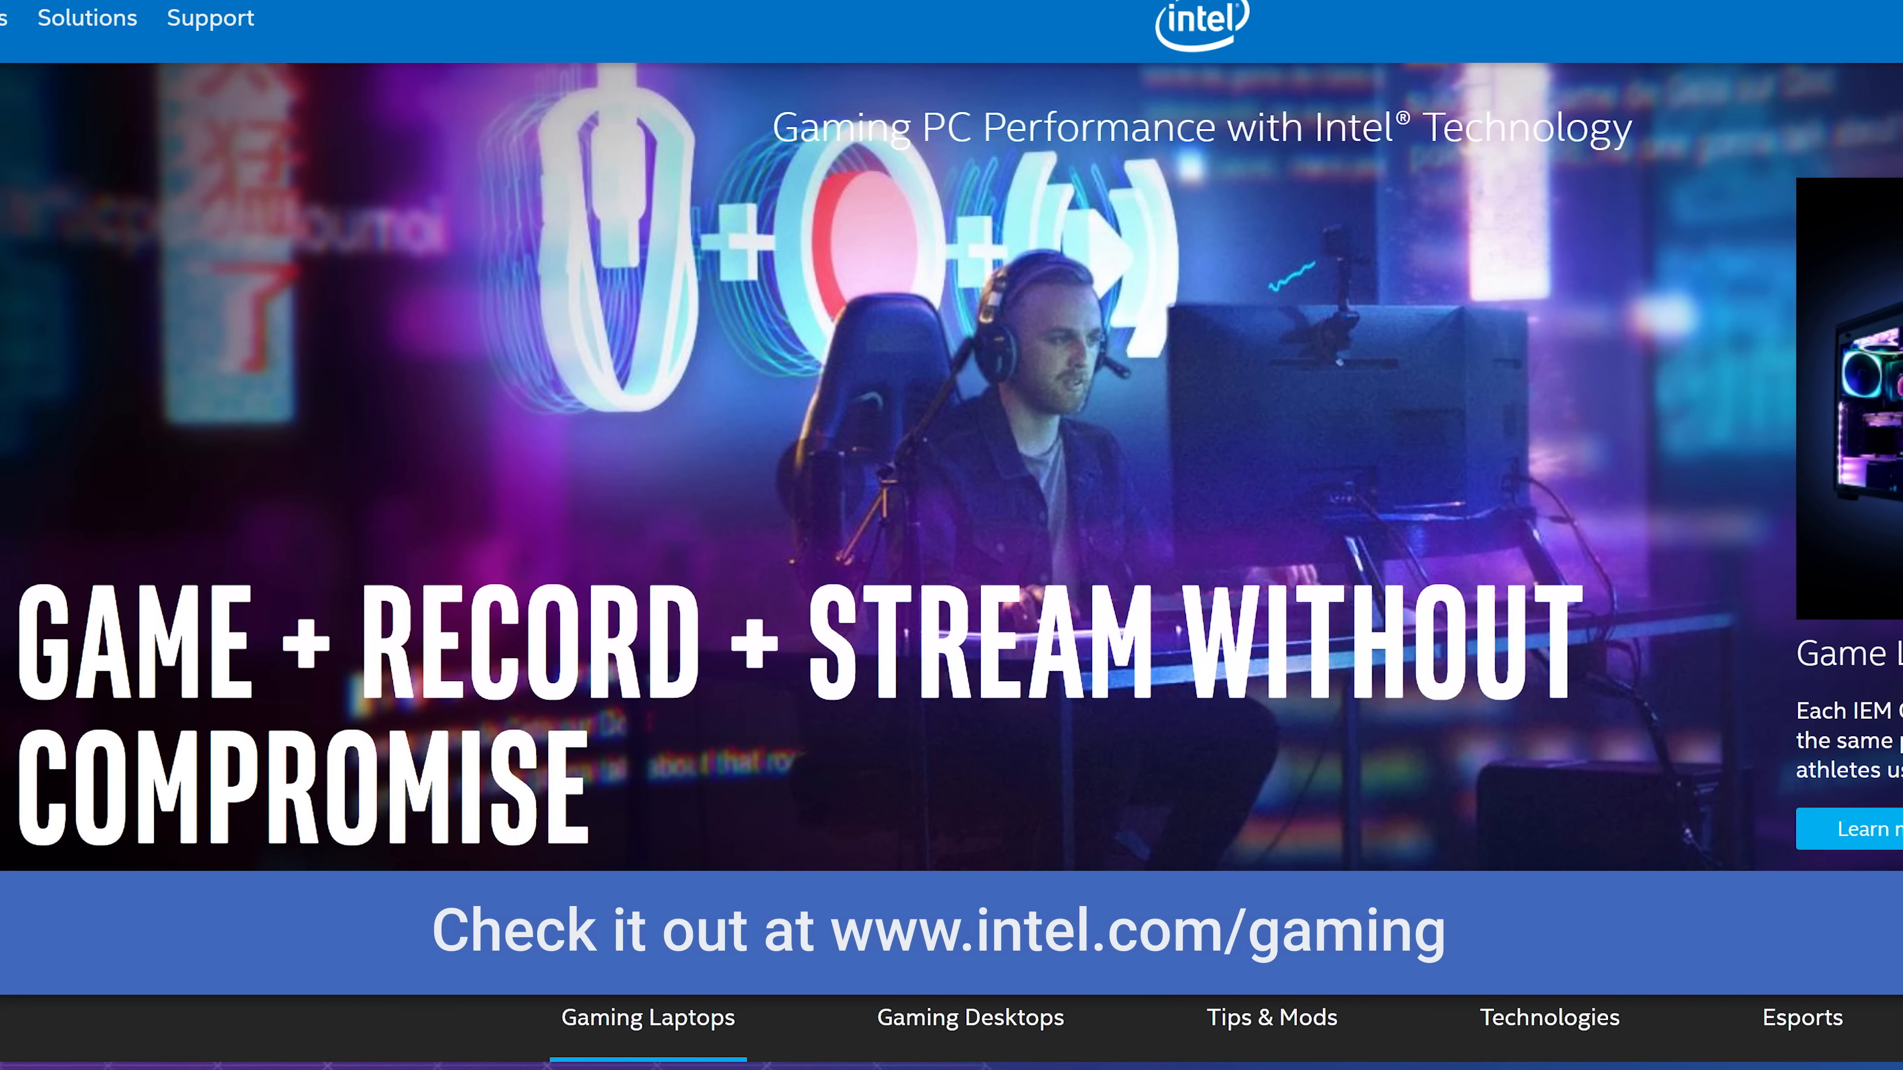
scroll("down", 3)
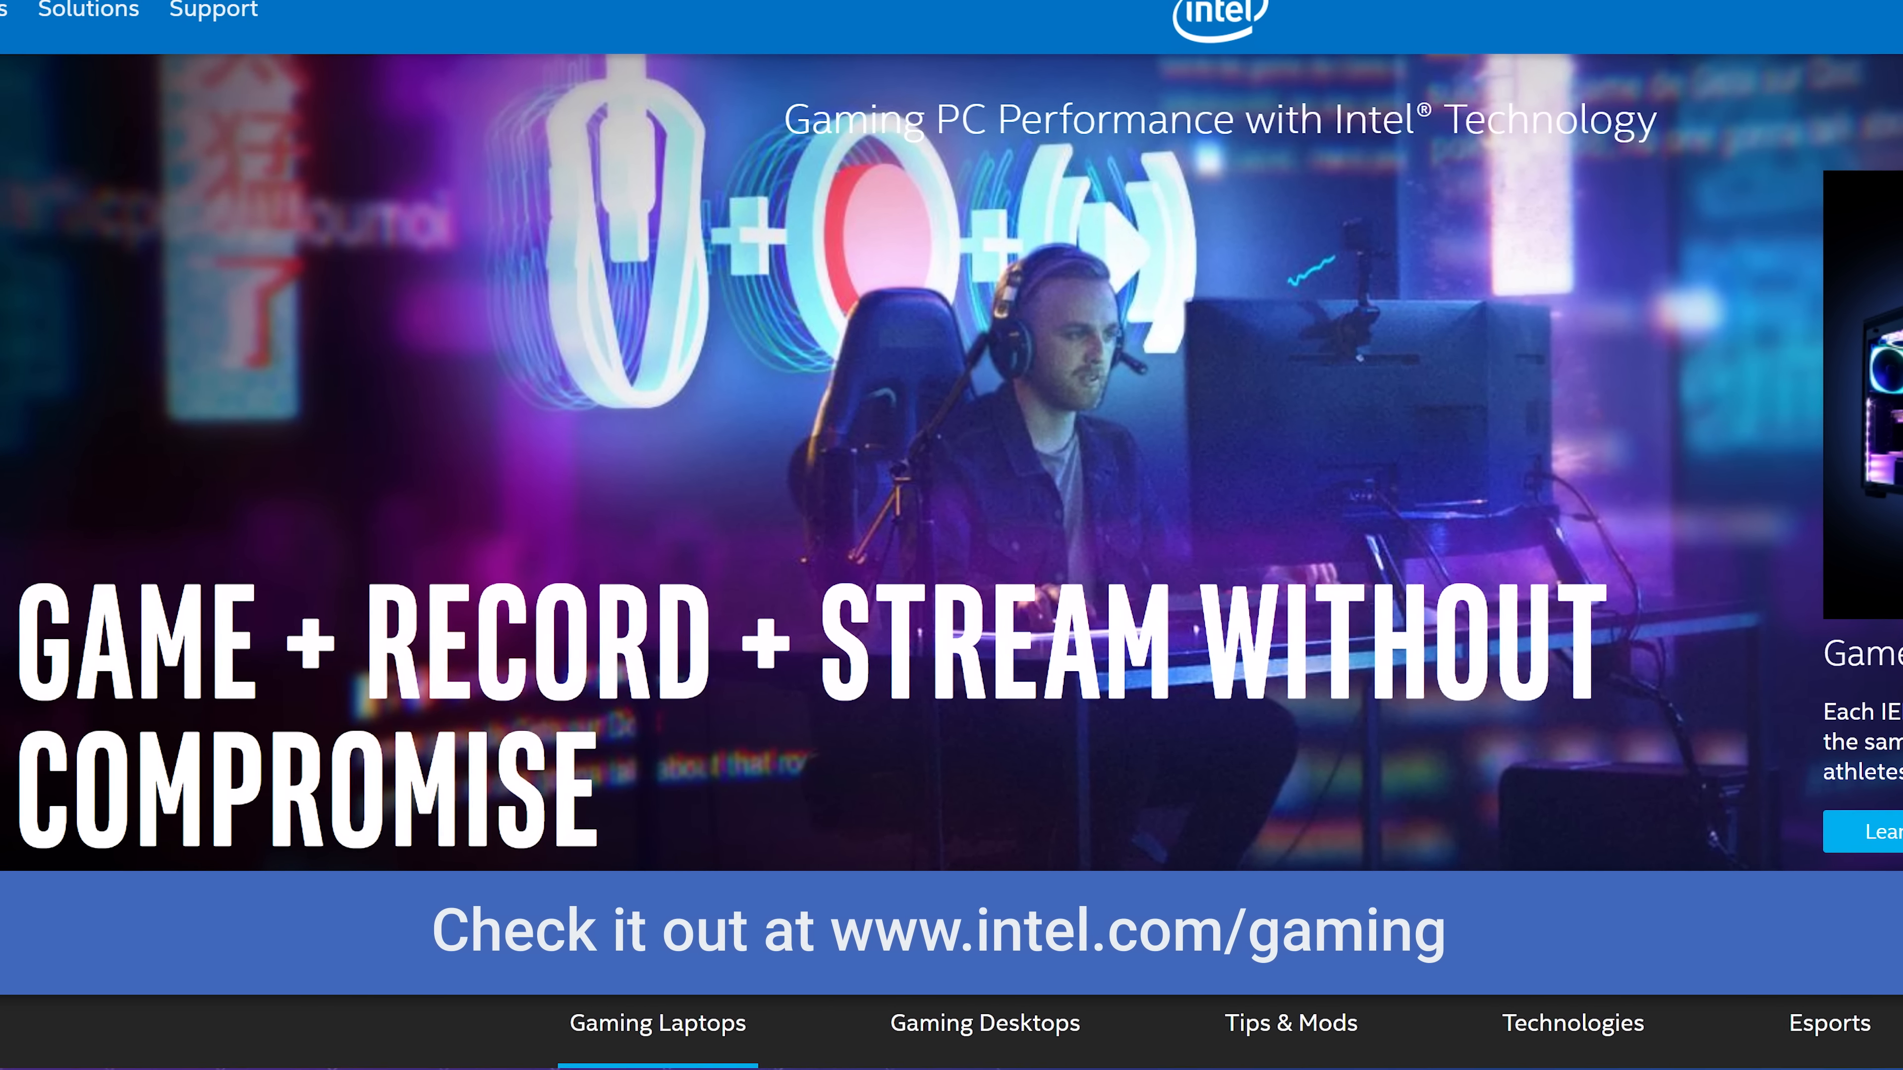
left_click(984, 1023)
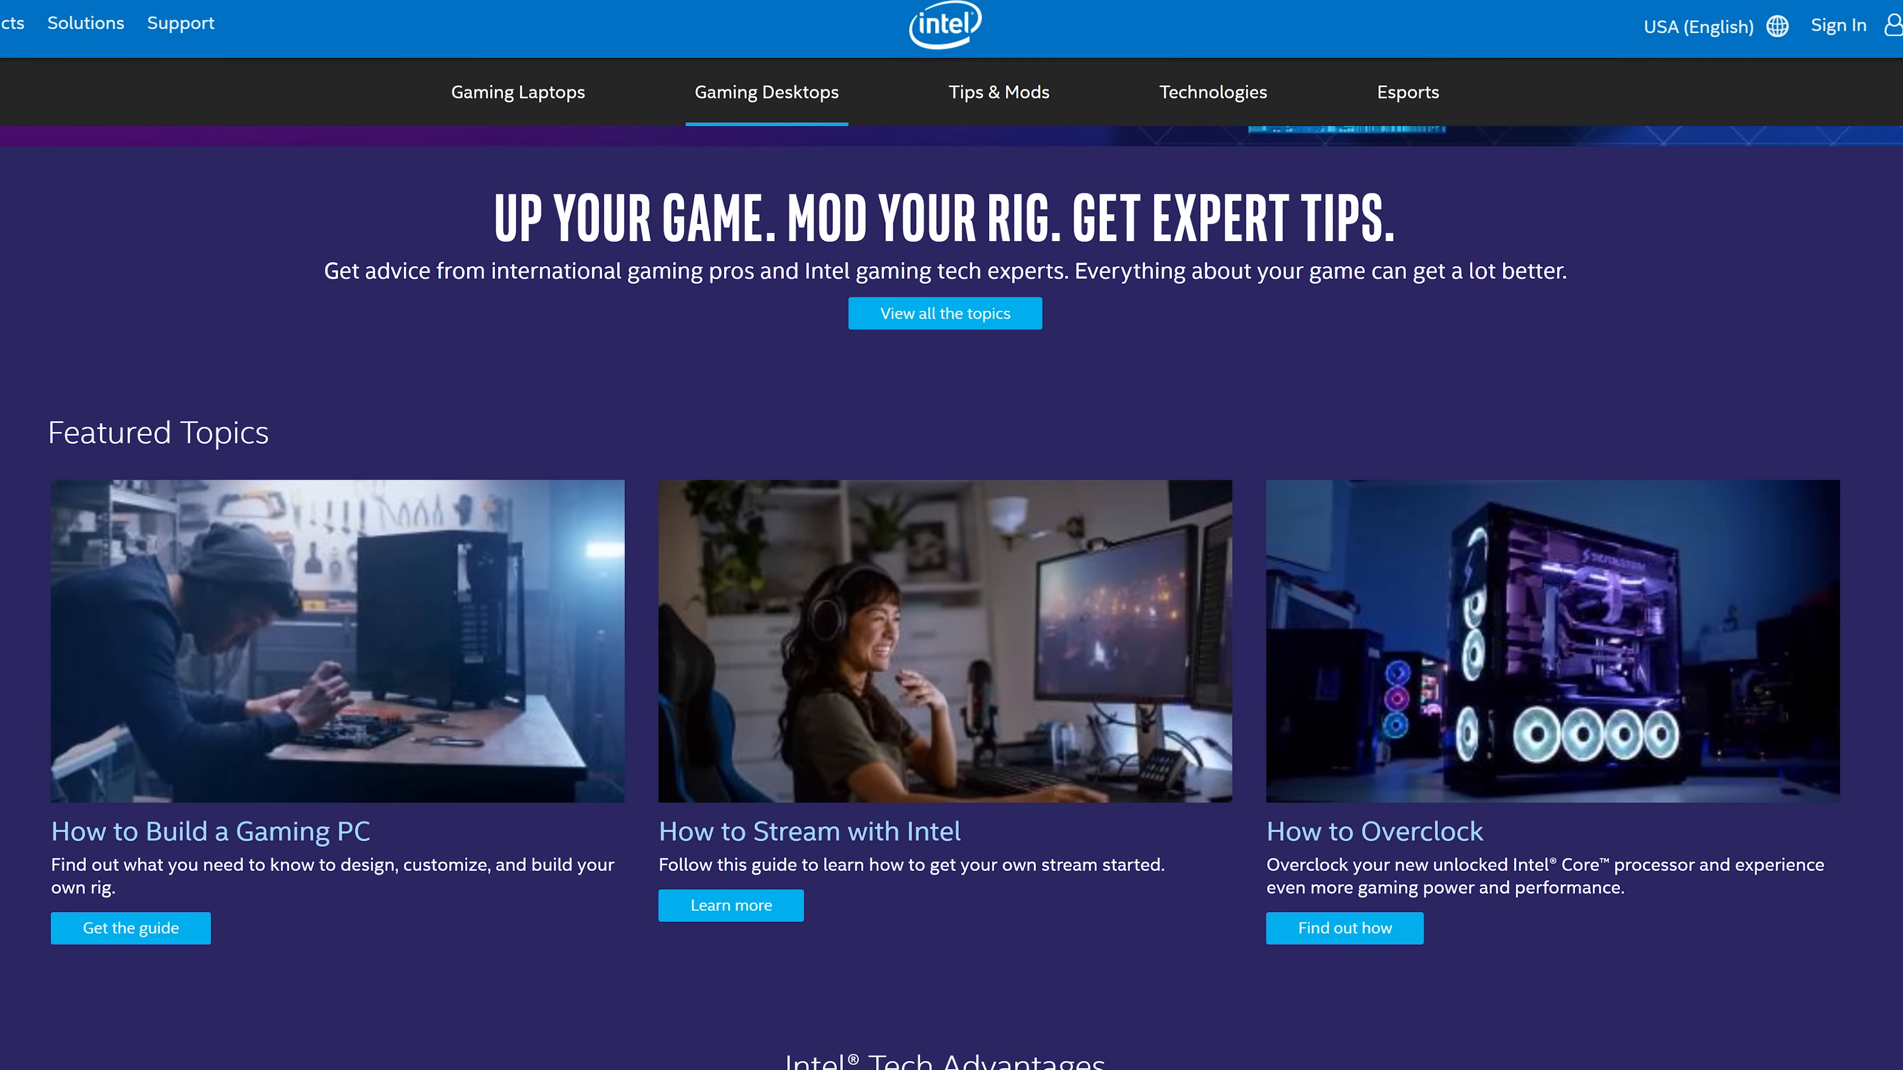
left_click(518, 92)
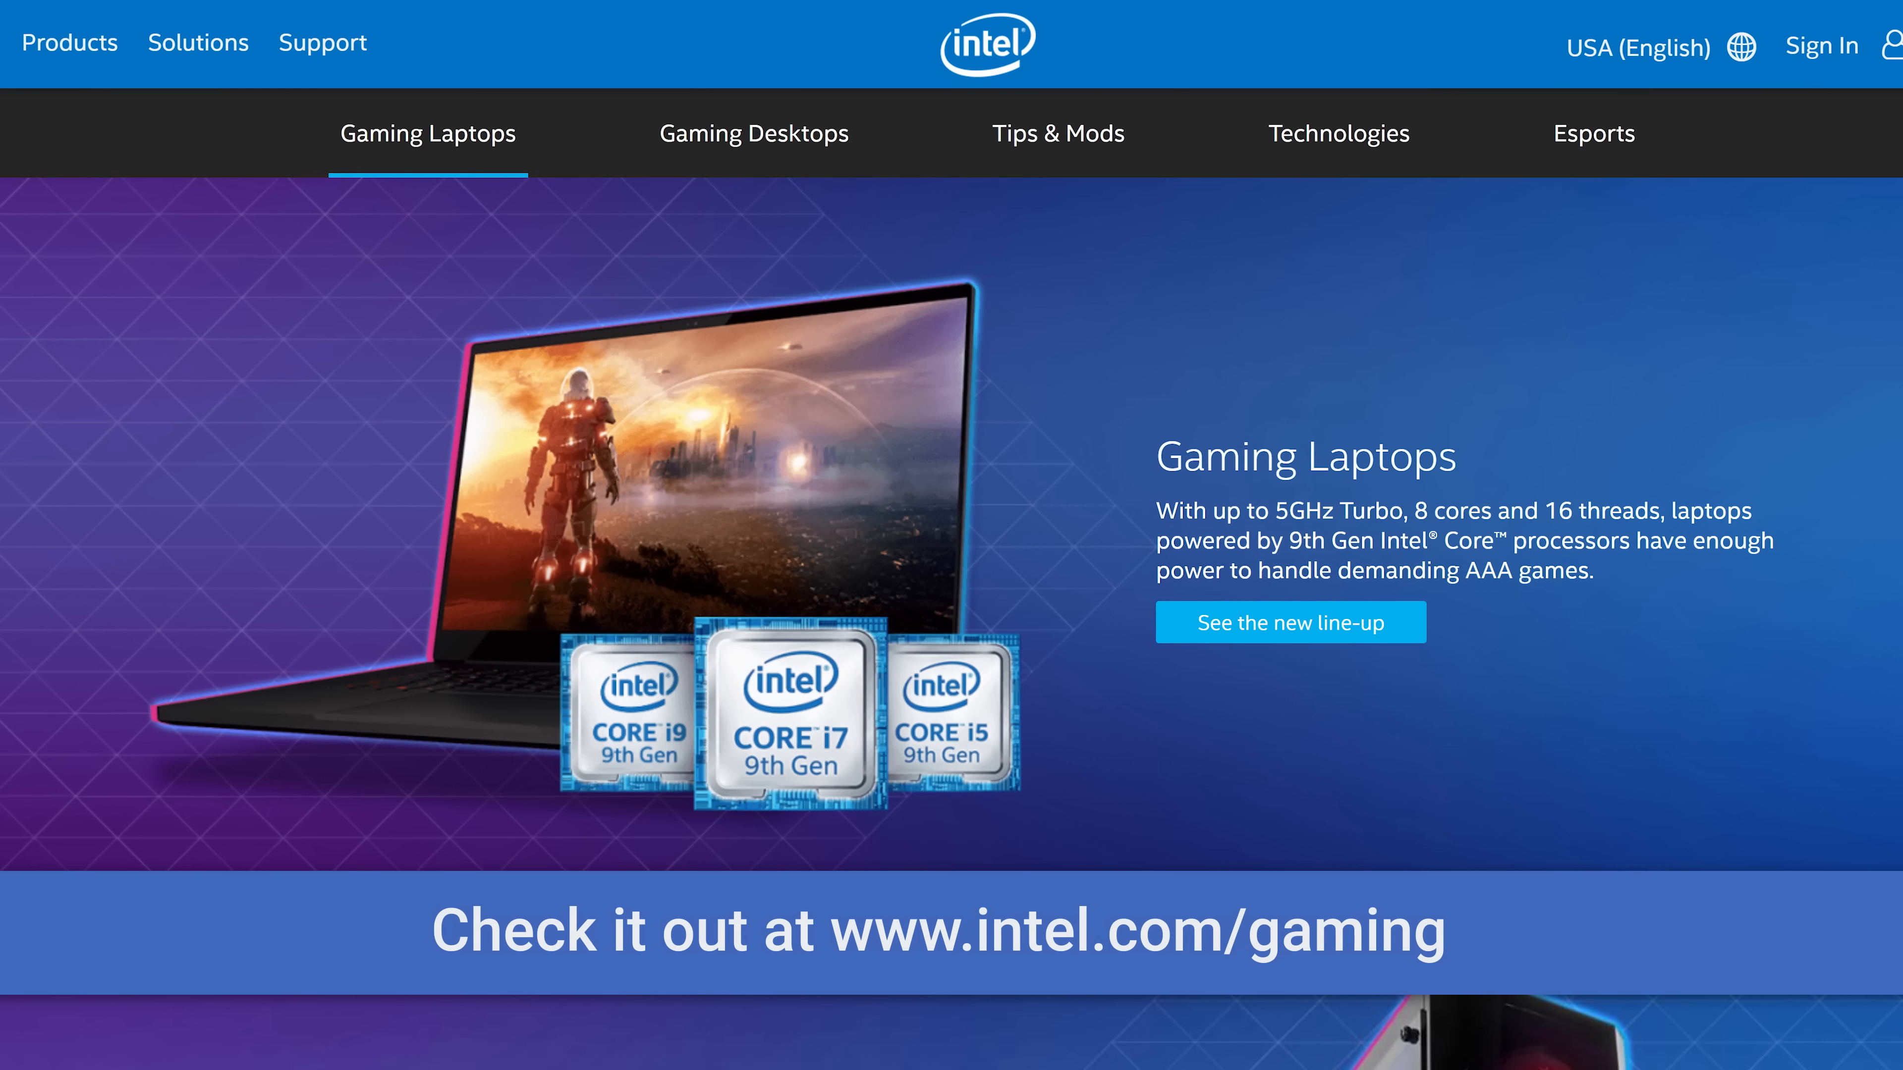